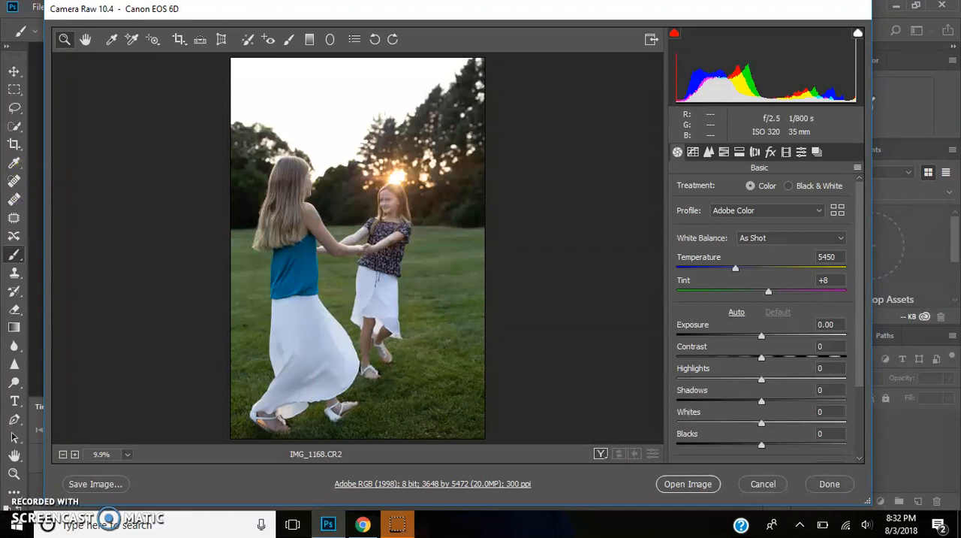
pyautogui.moveTo(156, 353)
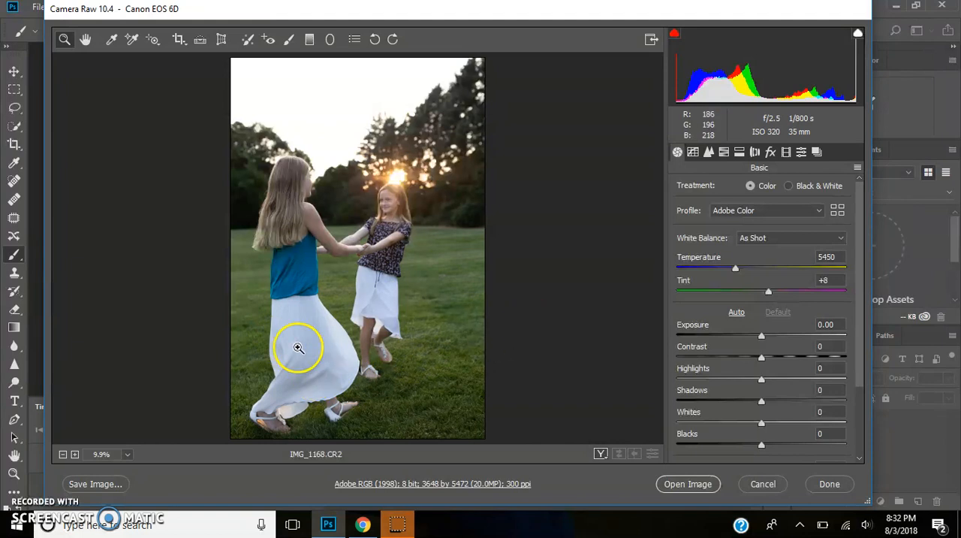
pyautogui.moveTo(396, 180)
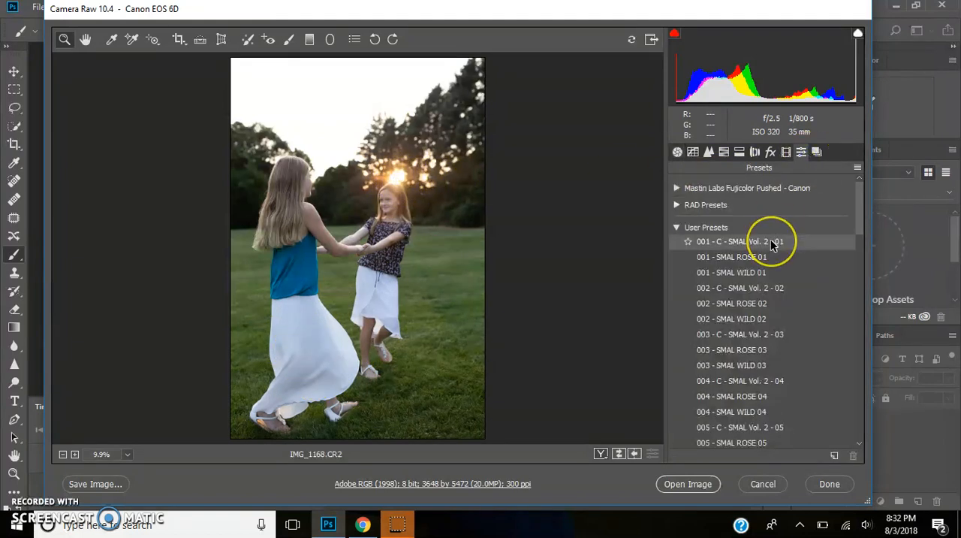
# - Try the SMAL Vol. 2 user presets, then apply a Fuji Pushed preset for a darker film look
pyautogui.click(738, 240)
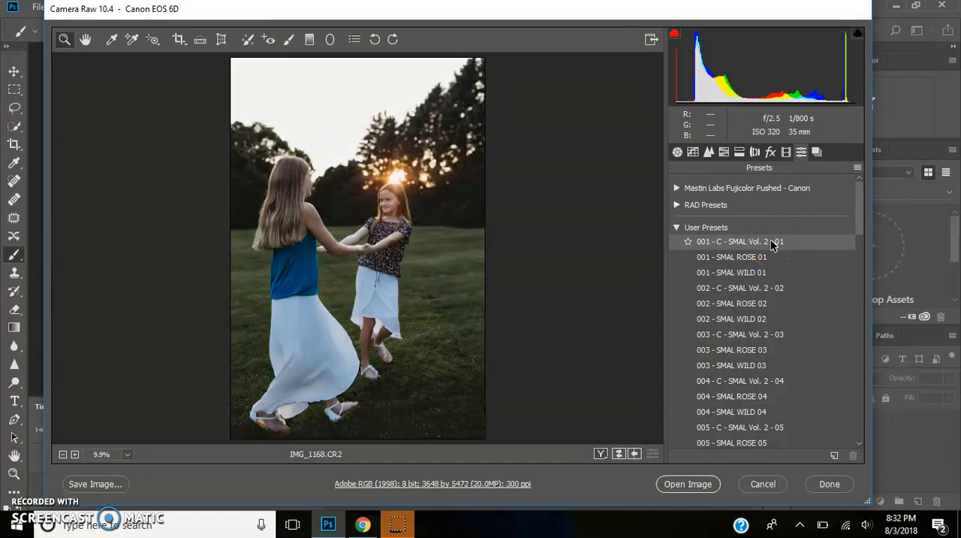
pyautogui.click(732, 257)
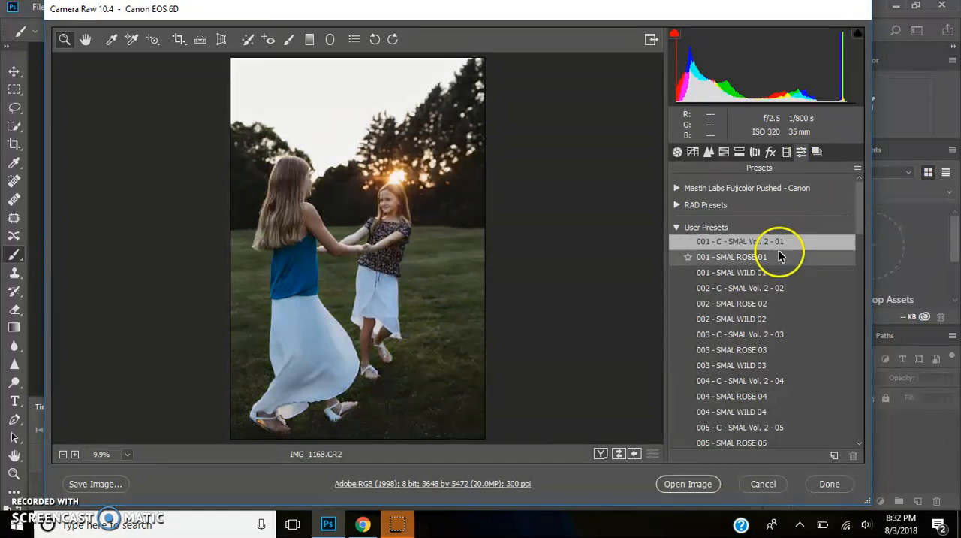
pyautogui.click(738, 240)
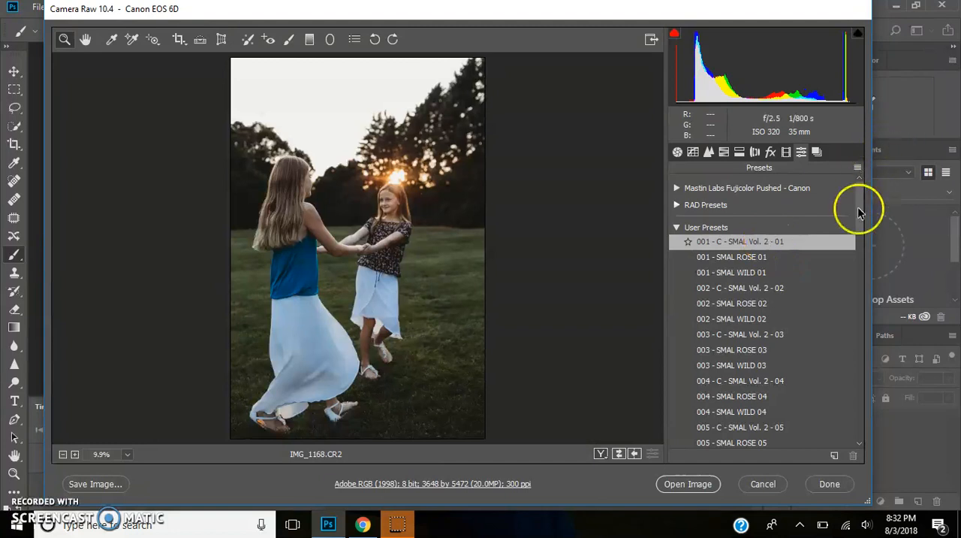
pyautogui.scroll(-3)
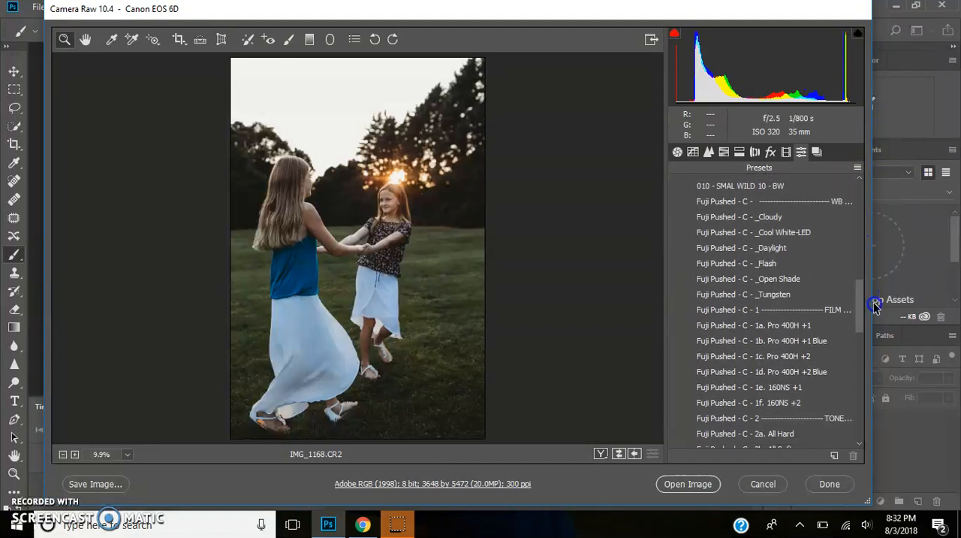
pyautogui.scroll(-3)
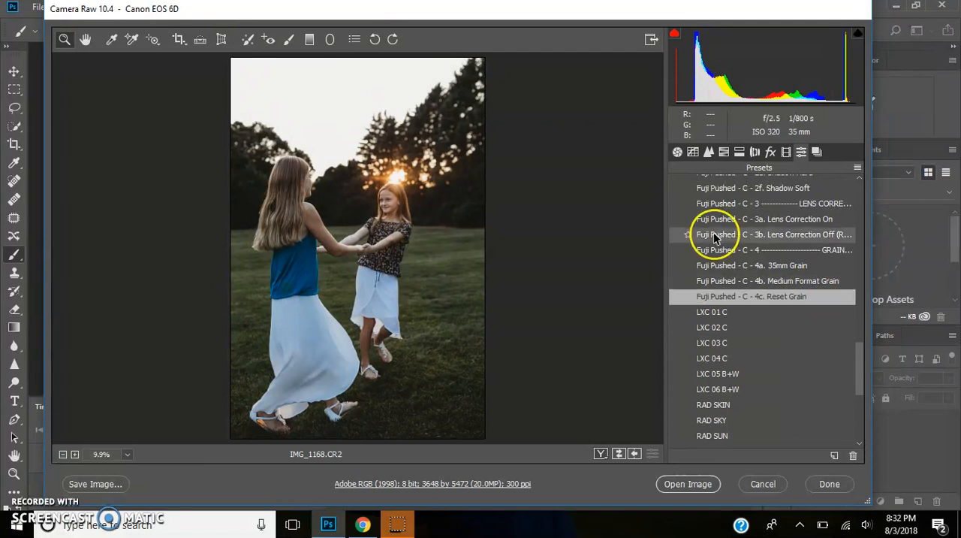
pyautogui.click(675, 152)
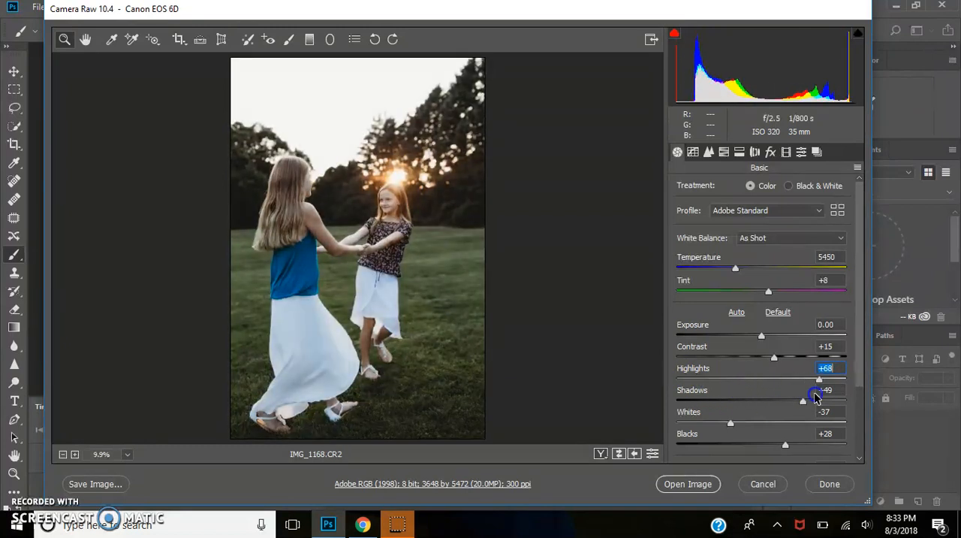
# - Bring Highlights down to -100 and lift Exposure to +0.30
pyautogui.moveTo(818, 378); pyautogui.dragTo(768, 378)
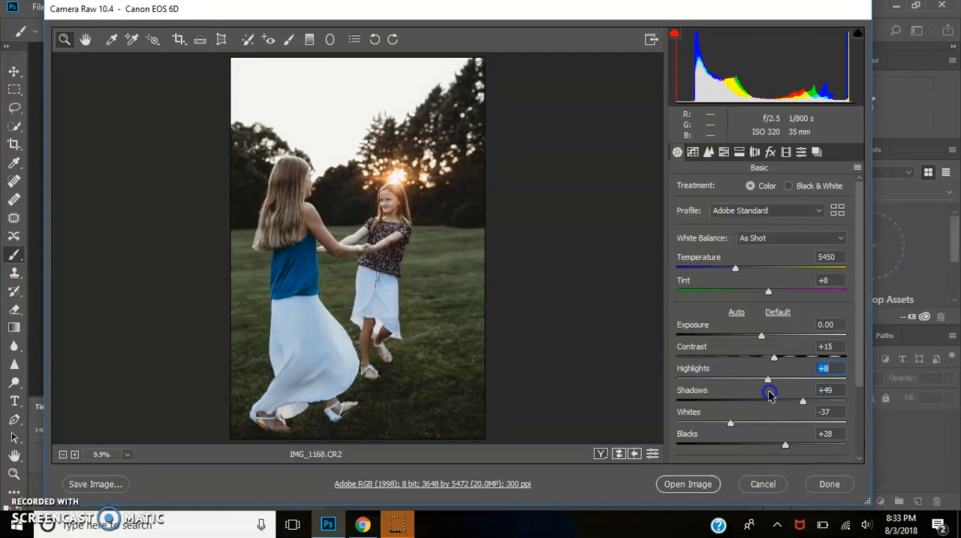
pyautogui.moveTo(769, 378); pyautogui.dragTo(694, 378)
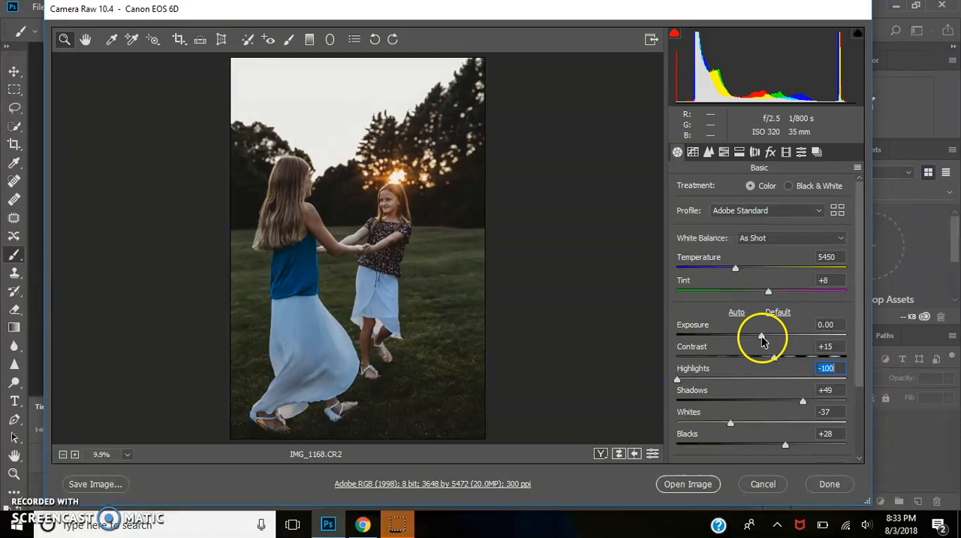
pyautogui.moveTo(736, 324); pyautogui.dragTo(767, 337)
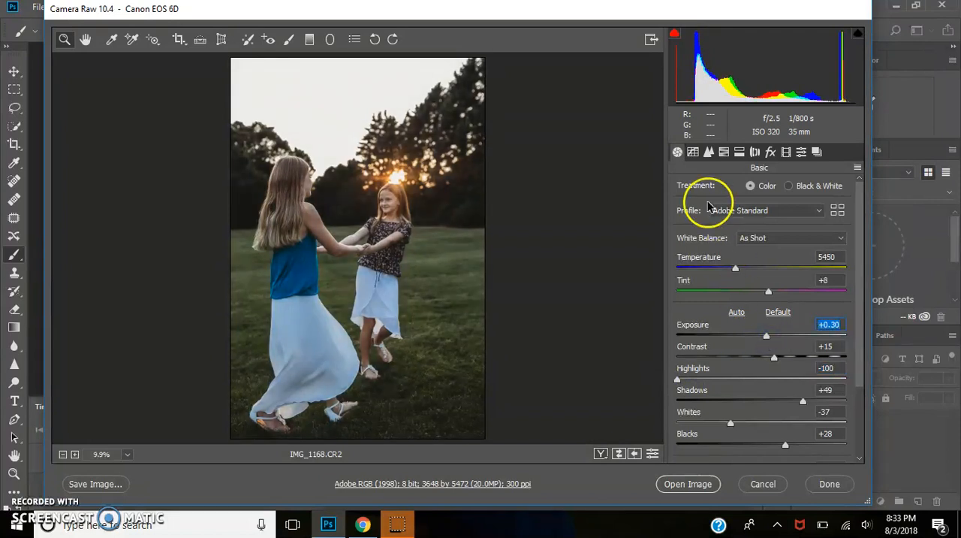
pyautogui.moveTo(699, 277)
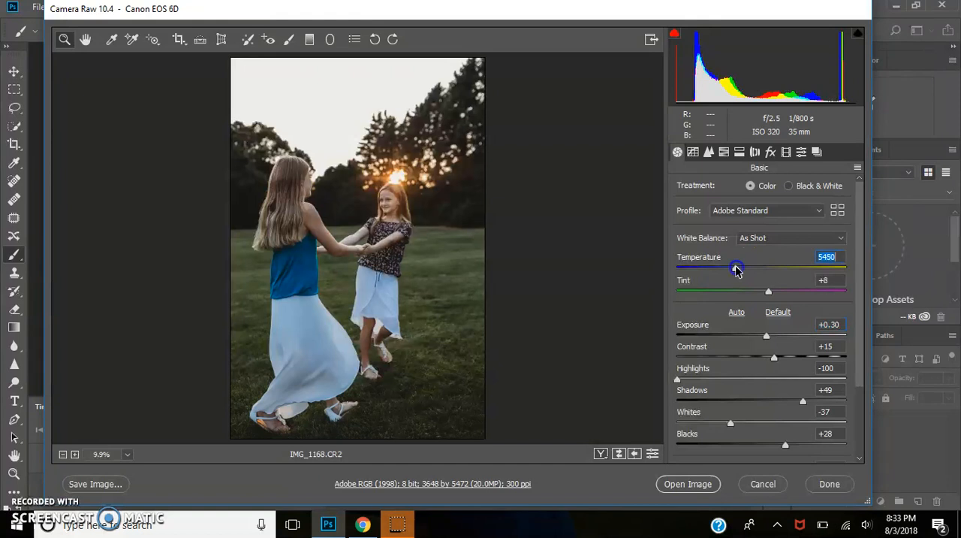
# - Experiment with the Temperature slider between cool and warm, reaching about 7150
pyautogui.moveTo(736, 270); pyautogui.dragTo(793, 270)
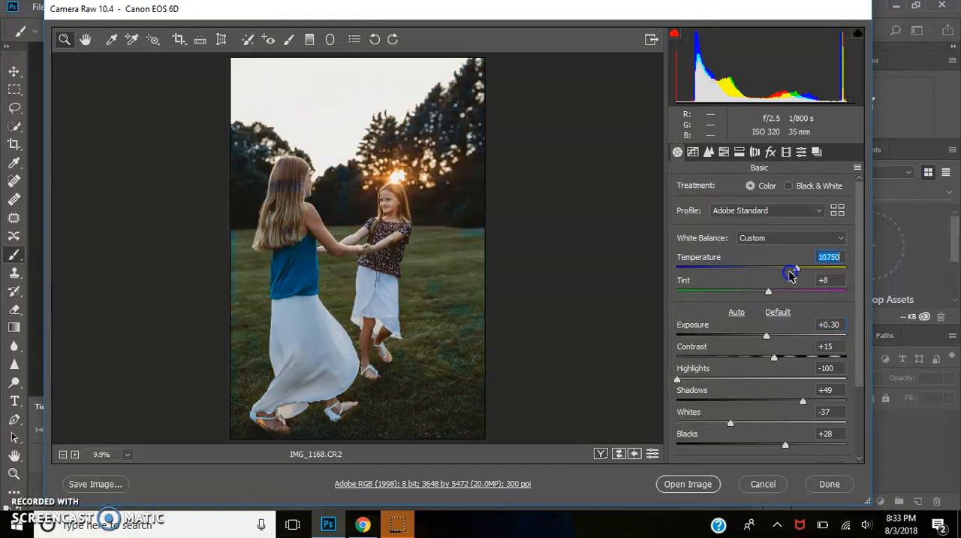
pyautogui.moveTo(793, 270); pyautogui.dragTo(683, 271)
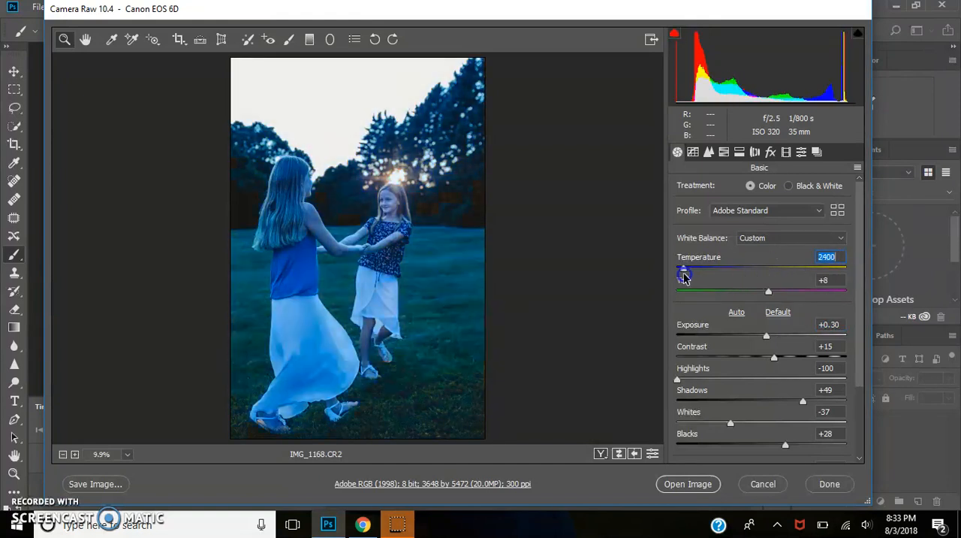
pyautogui.moveTo(683, 271); pyautogui.dragTo(744, 270)
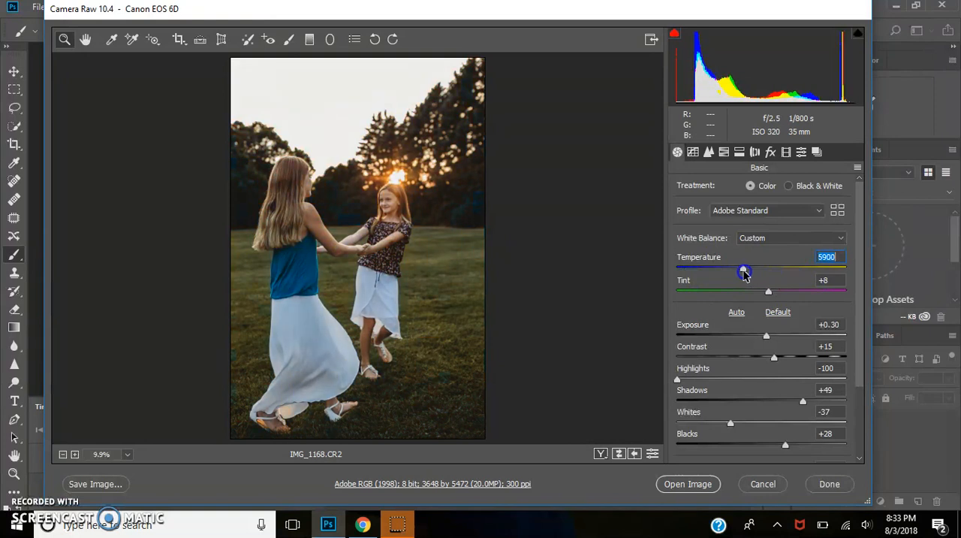
pyautogui.moveTo(745, 270); pyautogui.dragTo(739, 271)
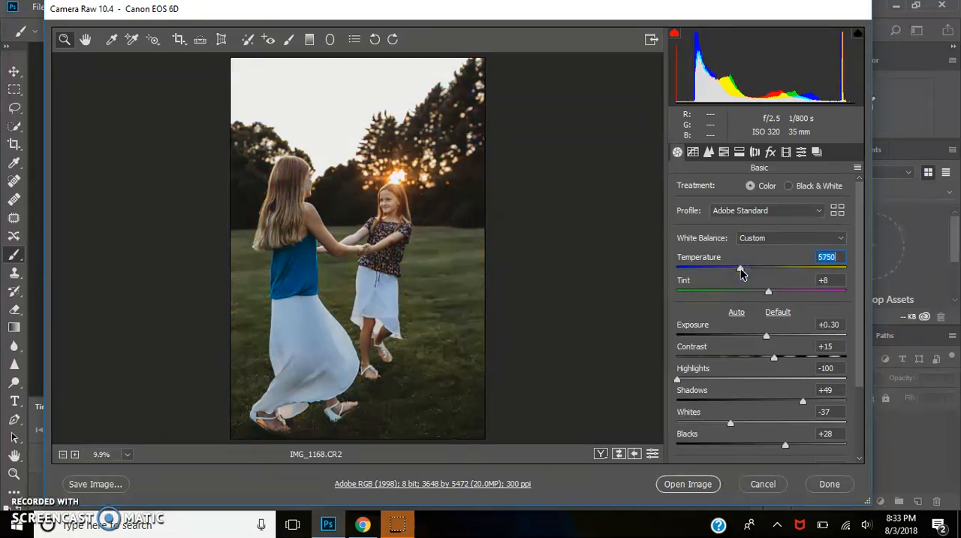
pyautogui.moveTo(739, 269); pyautogui.dragTo(744, 269)
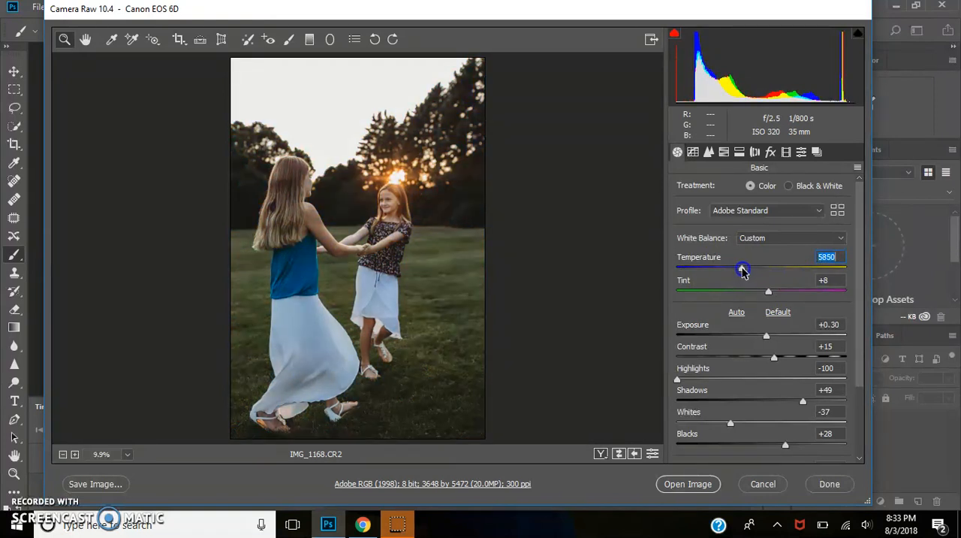
pyautogui.moveTo(742, 269); pyautogui.dragTo(754, 269)
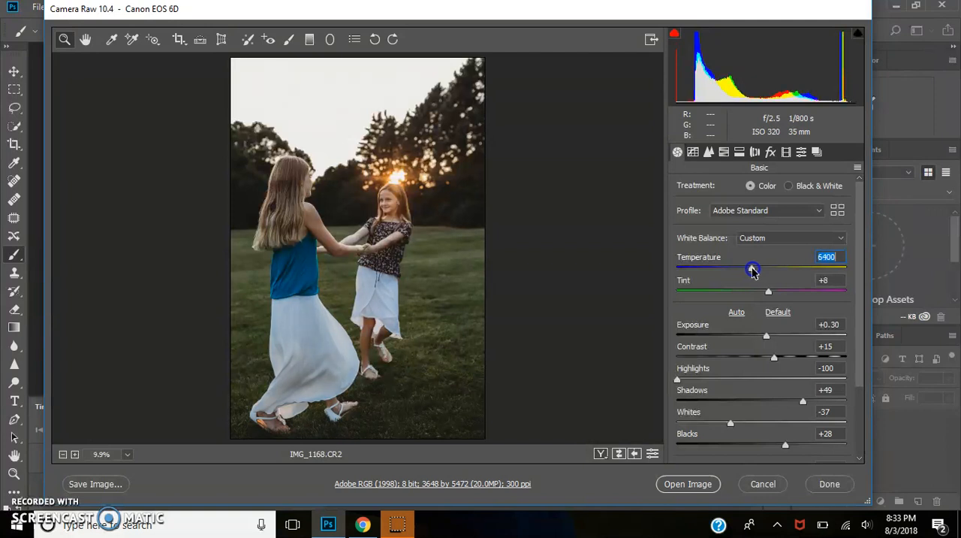
pyautogui.moveTo(753, 268); pyautogui.dragTo(764, 269)
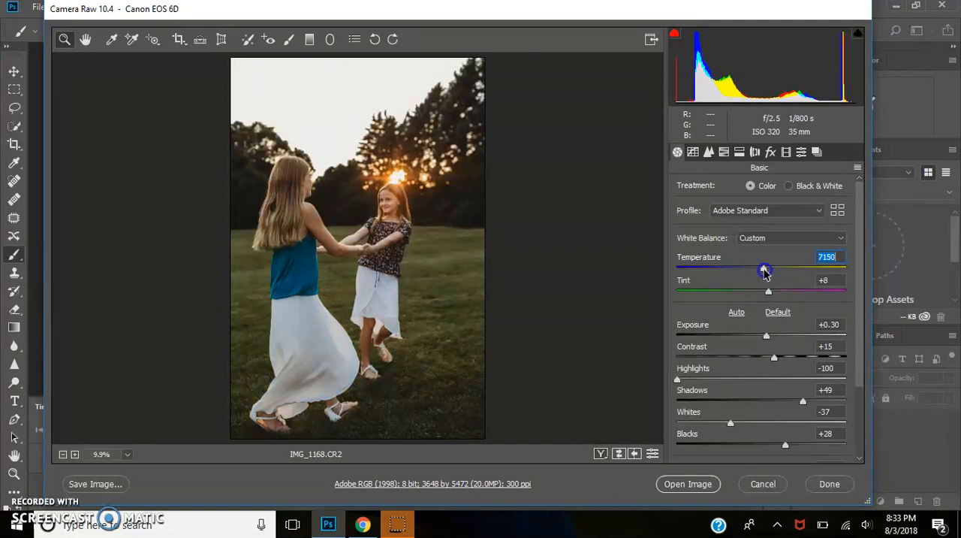
# - Ease the Temperature back down and settle it at 6500
pyautogui.moveTo(764, 270); pyautogui.dragTo(757, 271)
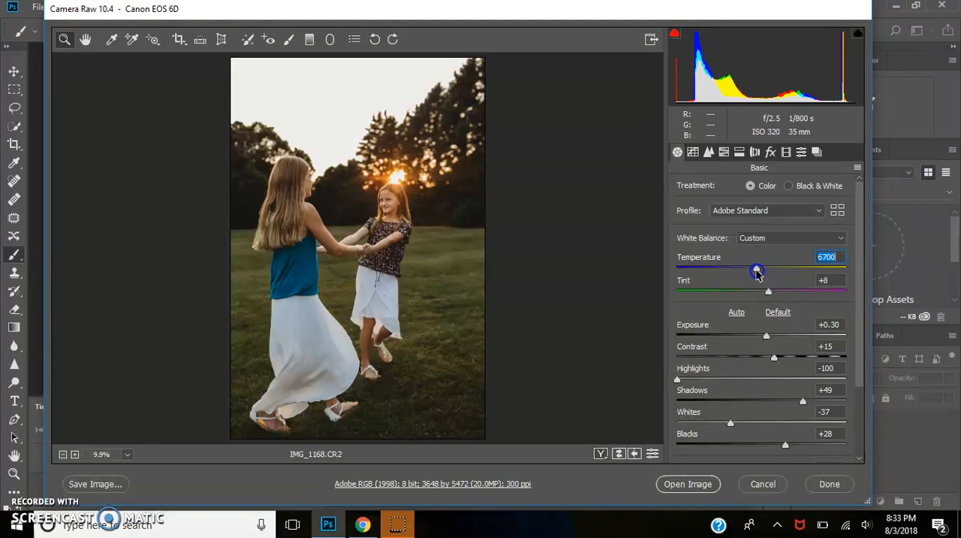
pyautogui.moveTo(756, 270); pyautogui.dragTo(743, 270)
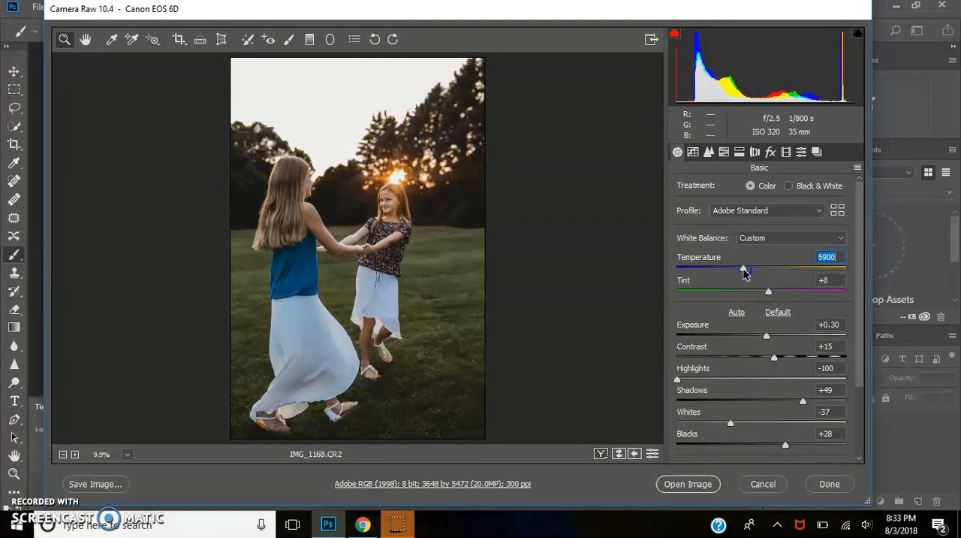
pyautogui.moveTo(743, 269); pyautogui.dragTo(747, 269)
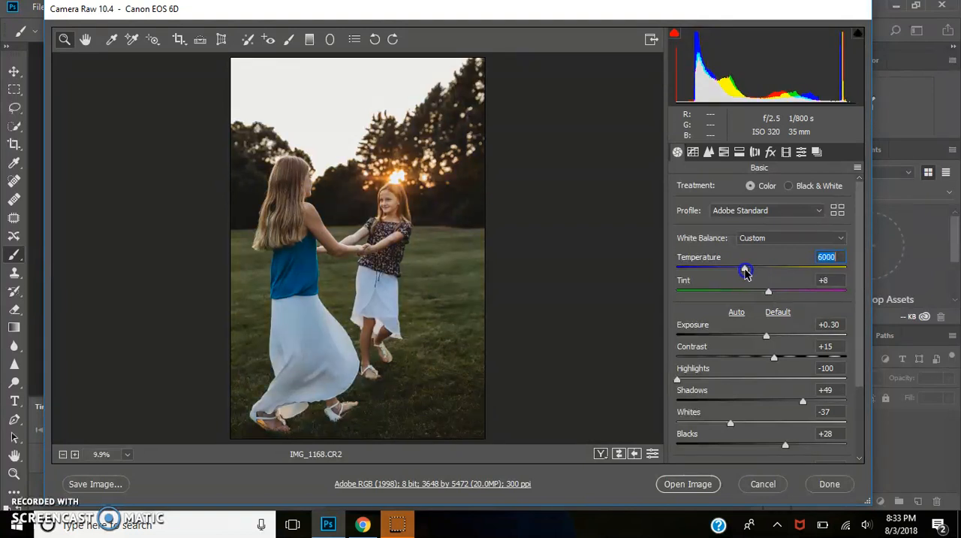
pyautogui.moveTo(745, 270); pyautogui.dragTo(750, 270)
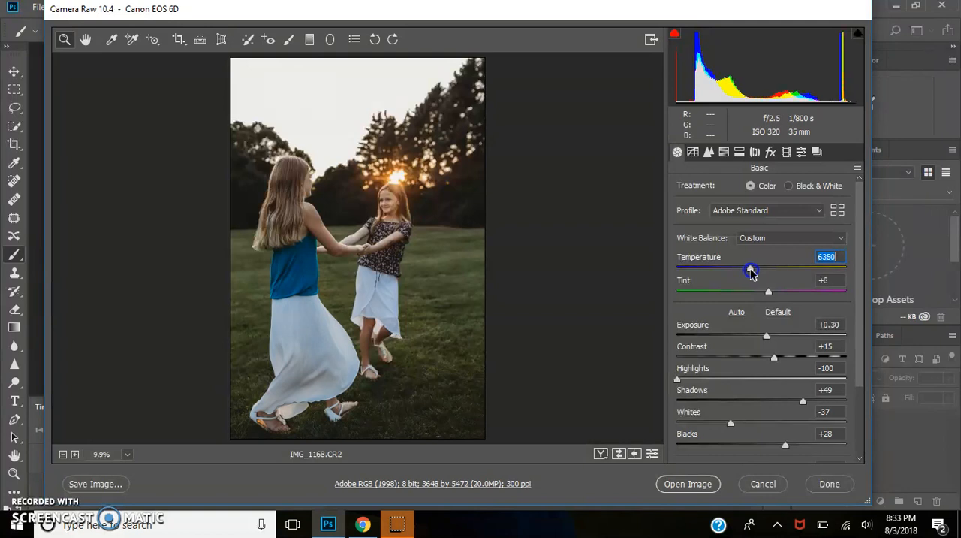
pyautogui.moveTo(750, 269); pyautogui.dragTo(754, 269)
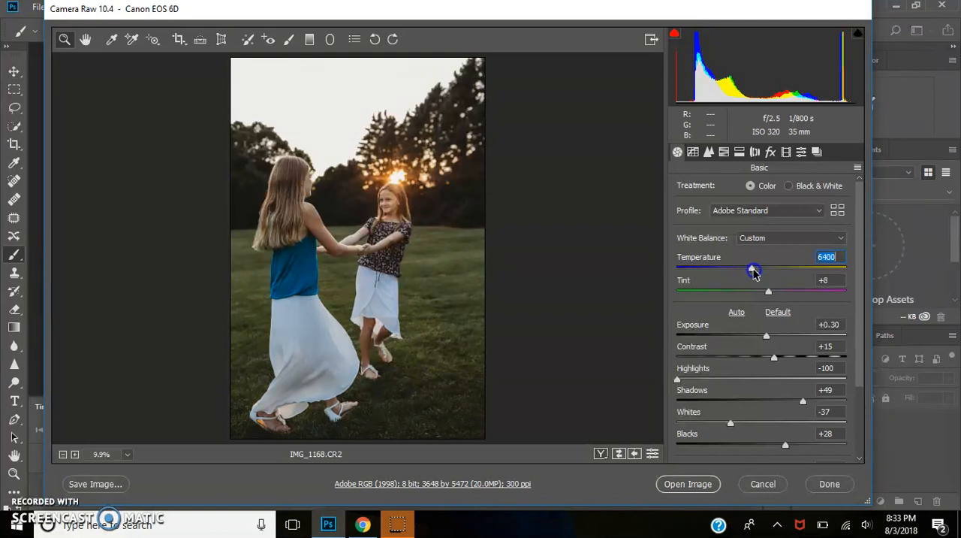
pyautogui.moveTo(754, 271); pyautogui.dragTo(757, 270)
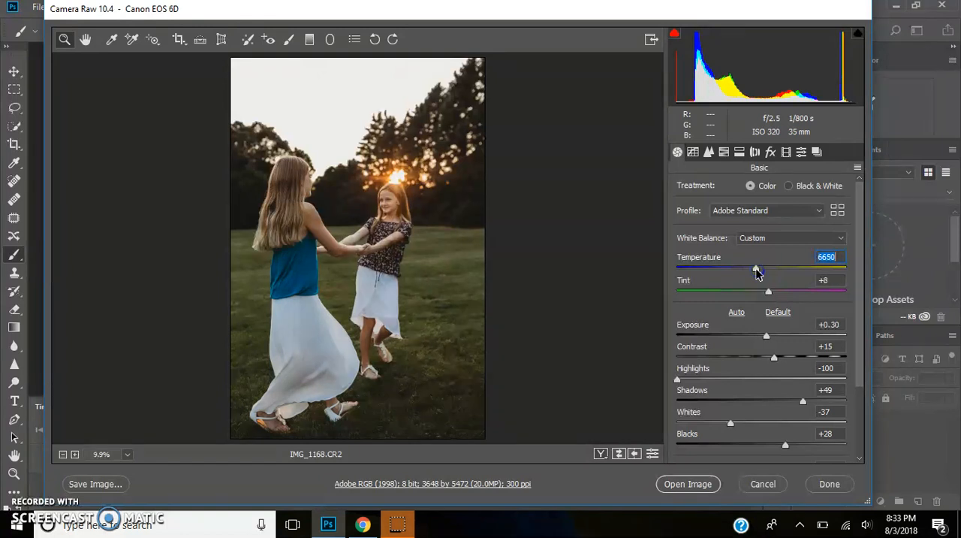
pyautogui.moveTo(757, 269); pyautogui.dragTo(754, 269)
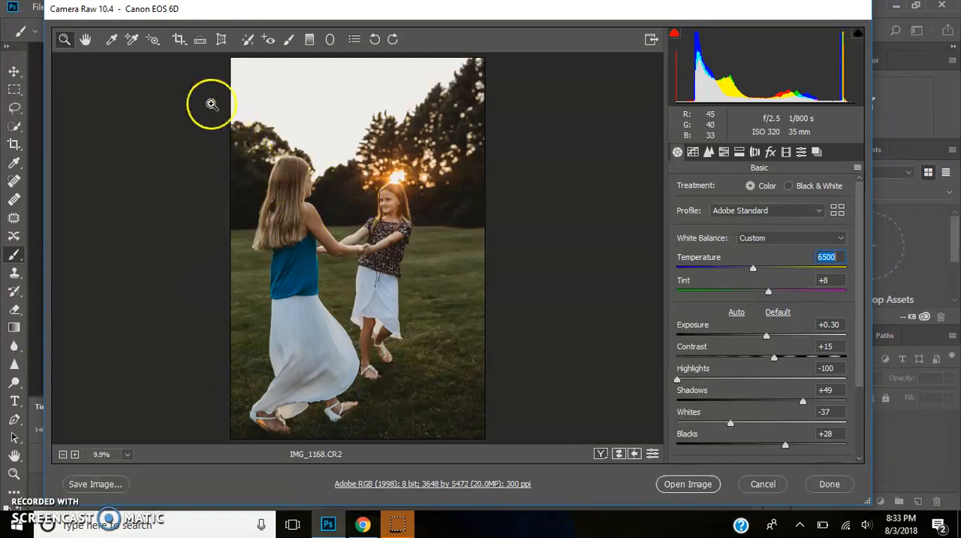
pyautogui.click(212, 103)
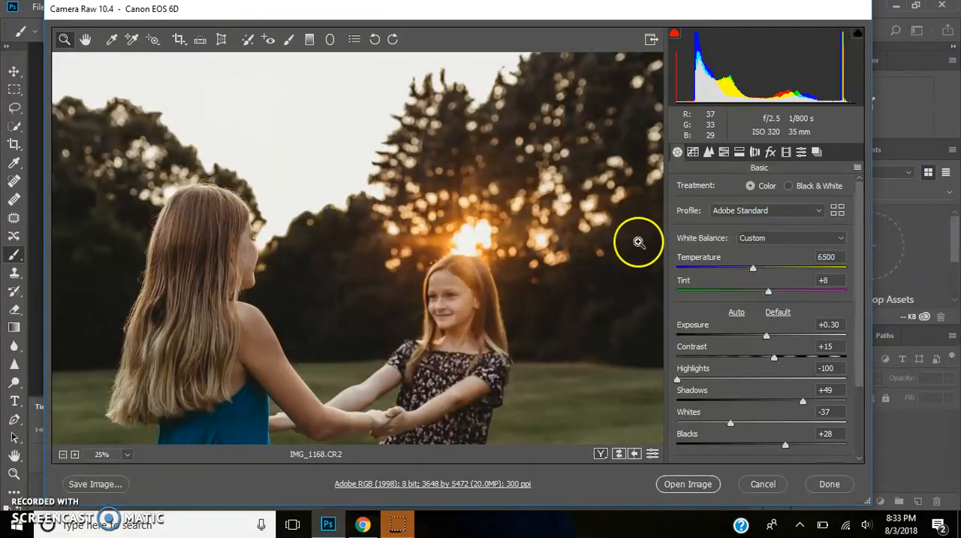
pyautogui.moveTo(12, 240)
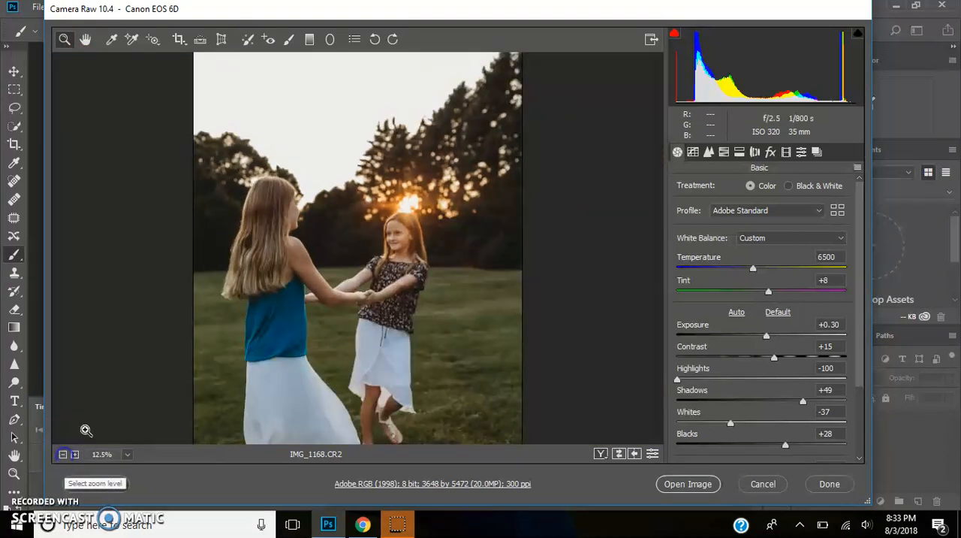
pyautogui.click(63, 454)
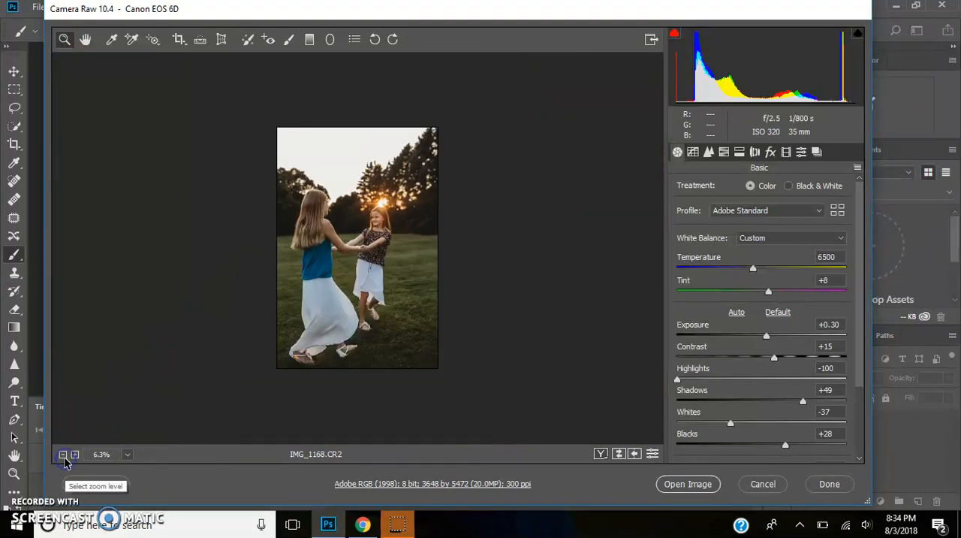
pyautogui.click(76, 454)
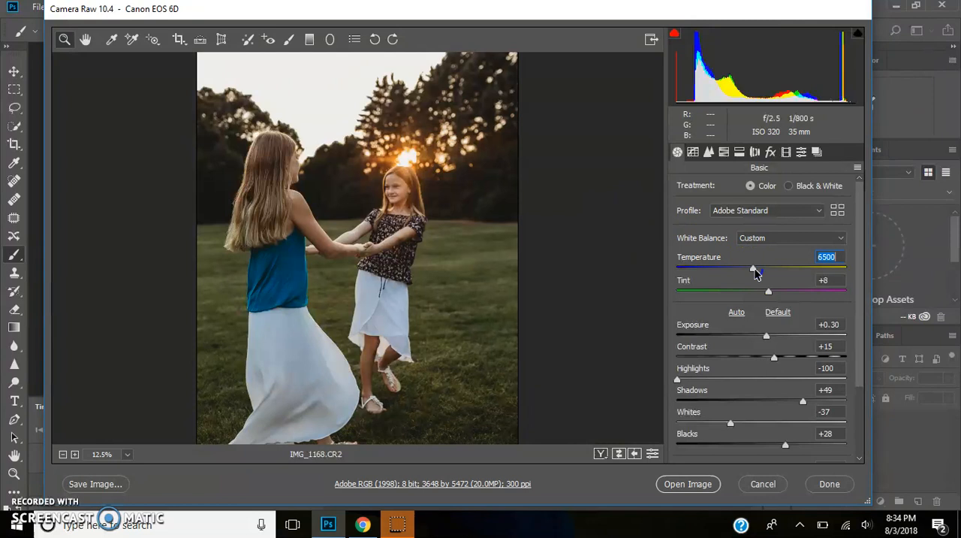
# - Warm Temperature to 6950 with Exposure at +0.25 and open the photo into Photoshop
pyautogui.moveTo(754, 267); pyautogui.dragTo(763, 267)
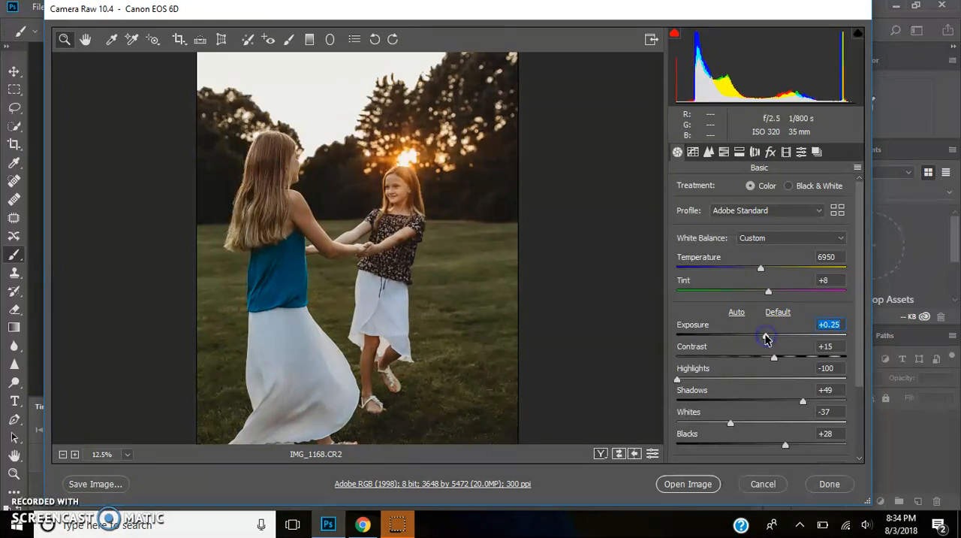
pyautogui.moveTo(763, 272)
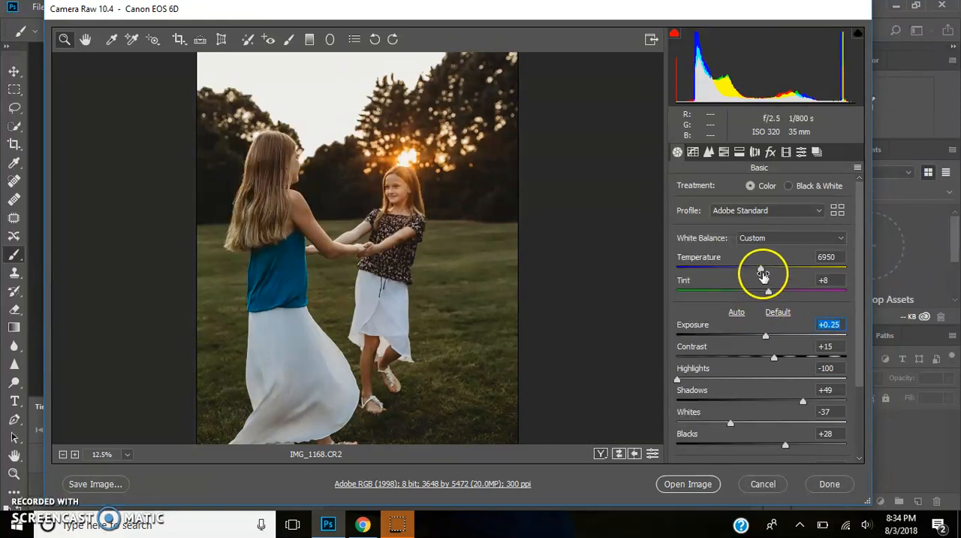
pyautogui.click(687, 483)
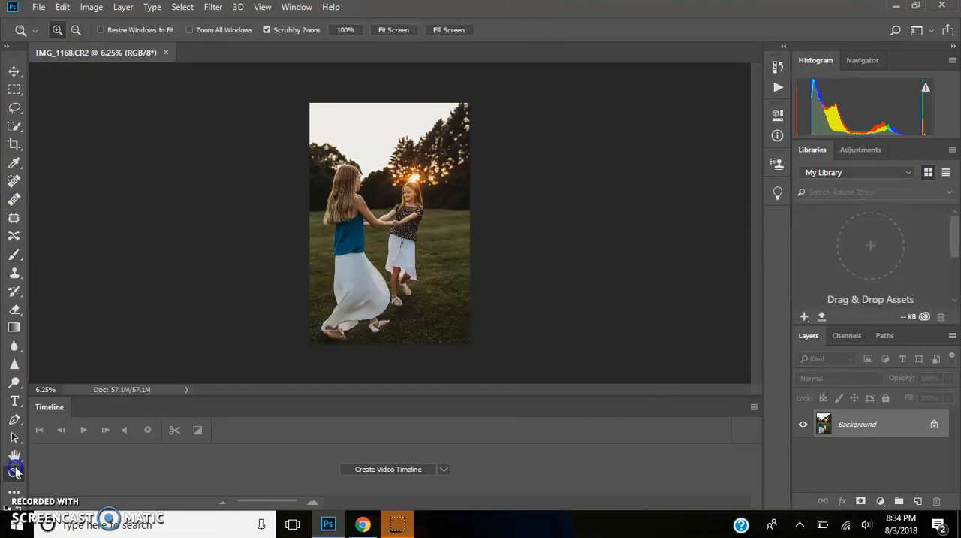
# - Zoom in on the photo and close the Timeline panel from its menu
pyautogui.click(390, 198)
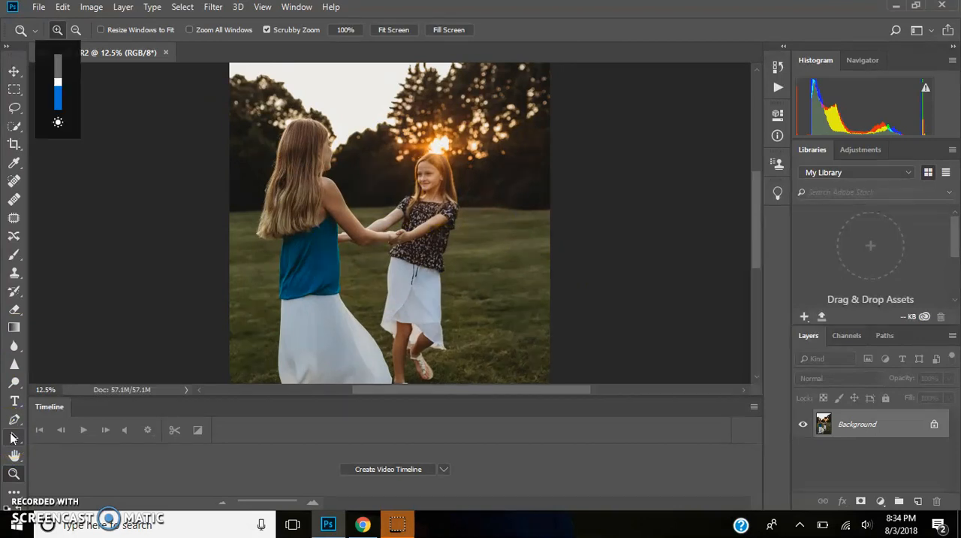
pyautogui.moveTo(187, 390)
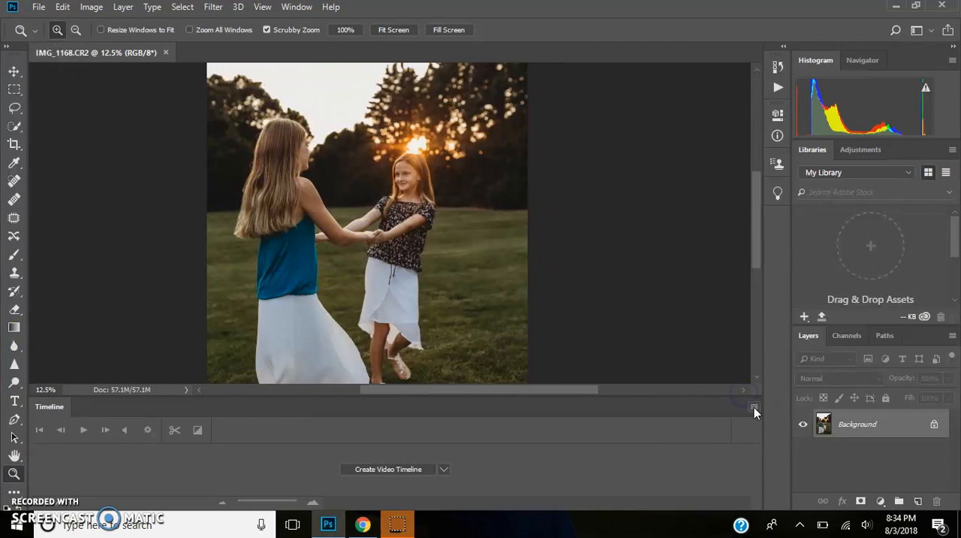
pyautogui.click(753, 405)
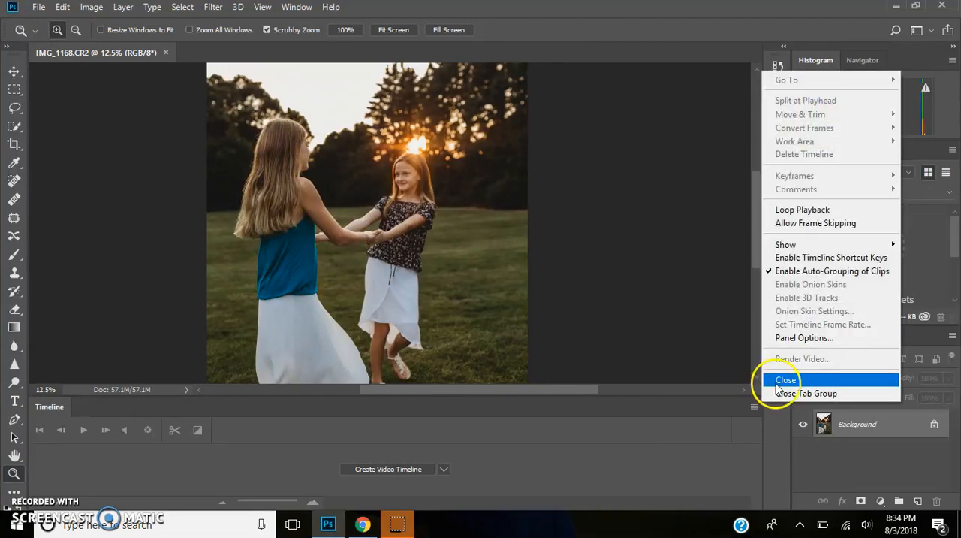
pyautogui.click(786, 380)
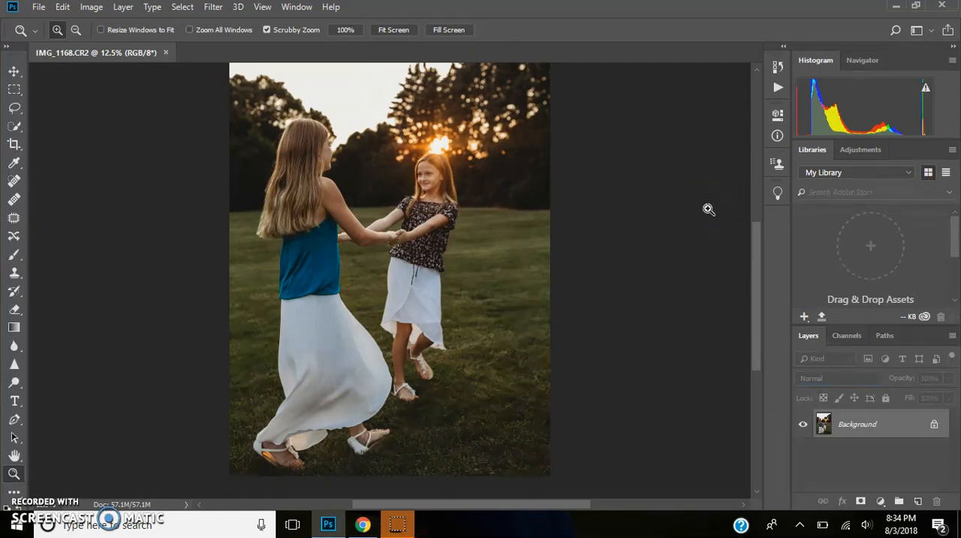